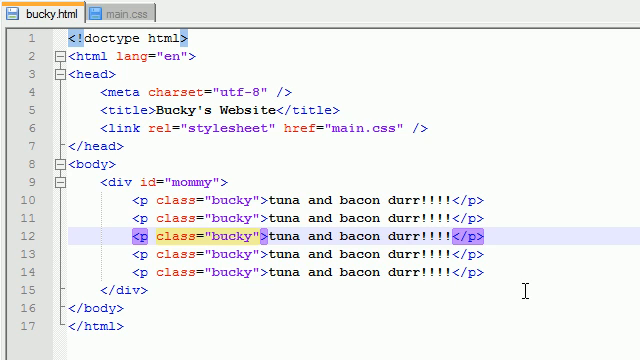
Write an empty child-selector rule div > p {} in main.css, then view bucky.html
{"action": "left_click", "coordinate": [128, 12]}
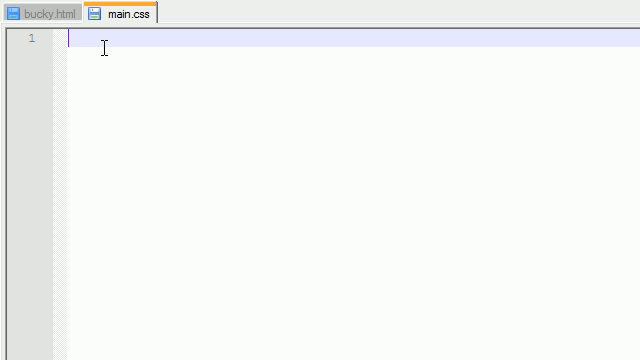
{"action": "type", "text": "div"}
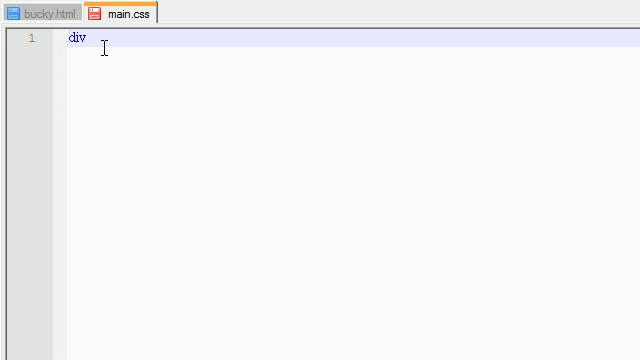
{"action": "type", "text": ">"}
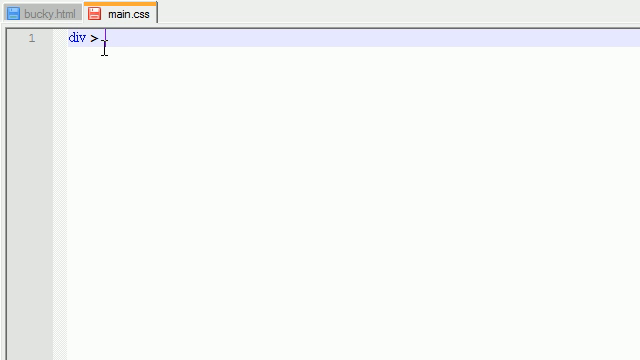
{"action": "type", "text": "p"}
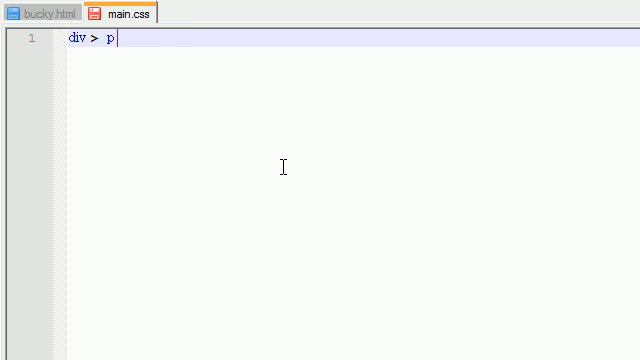
{"action": "type", "text": "{}"}
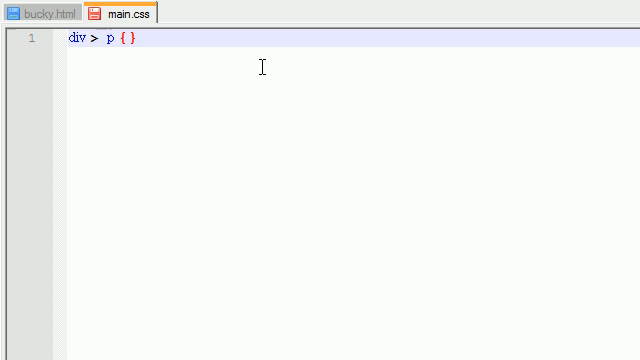
{"action": "double_click", "coordinate": [100, 44]}
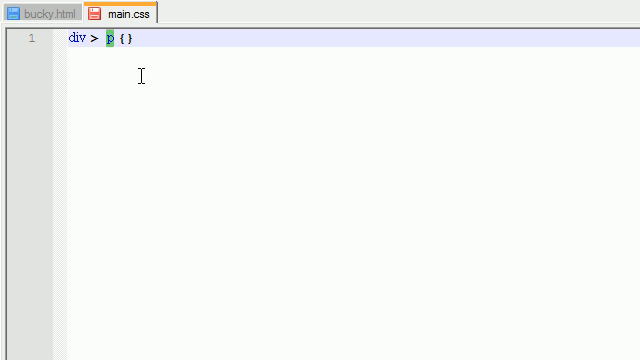
{"action": "double_click", "coordinate": [70, 42]}
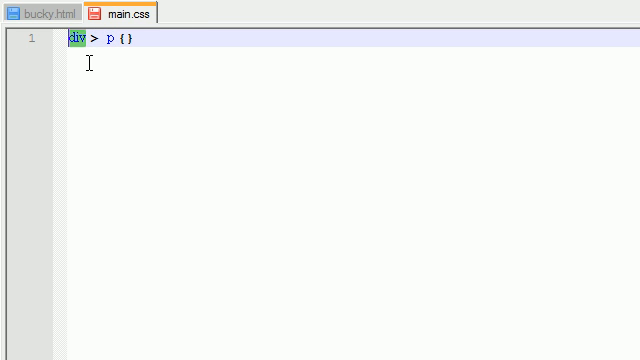
{"action": "left_click", "coordinate": [40, 12]}
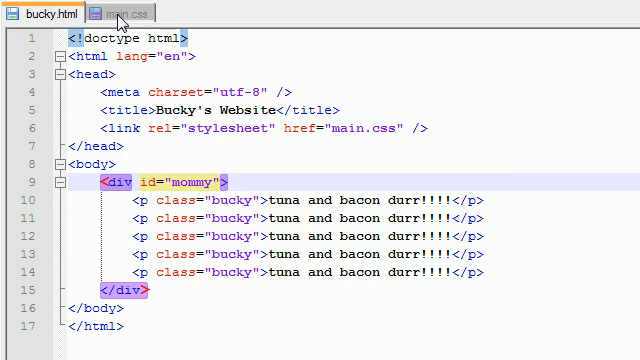
Add color:green; to the rule and change its selector to body > p
{"action": "left_click", "coordinate": [106, 12]}
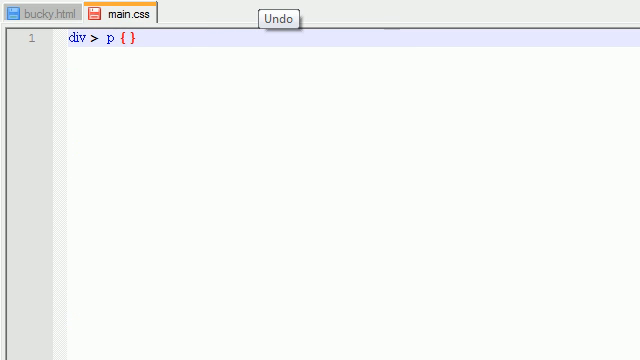
{"action": "type", "text": "co"}
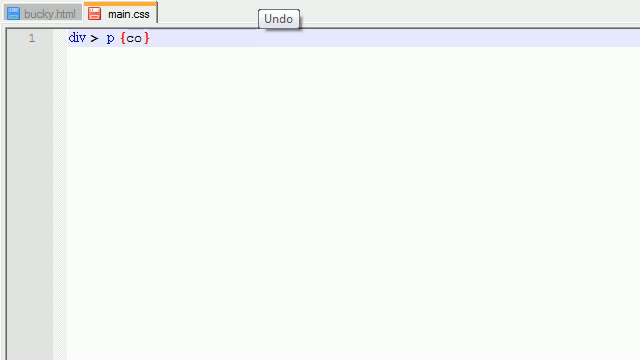
{"action": "type", "text": "lor:"}
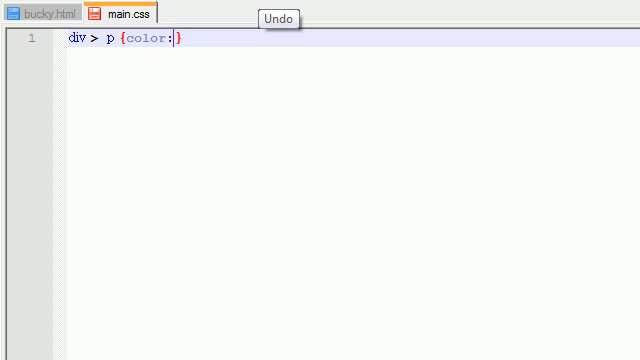
{"action": "type", "text": "green;"}
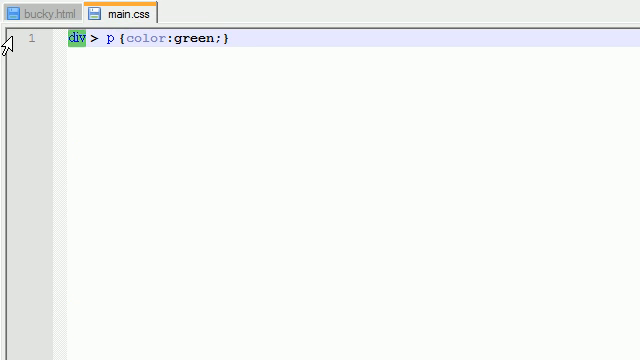
{"action": "type", "text": "body"}
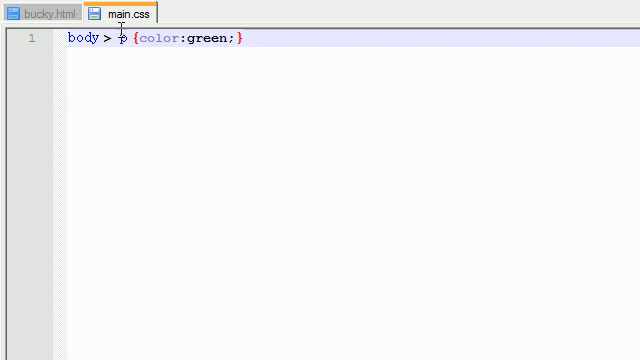
{"action": "double_click", "coordinate": [80, 40]}
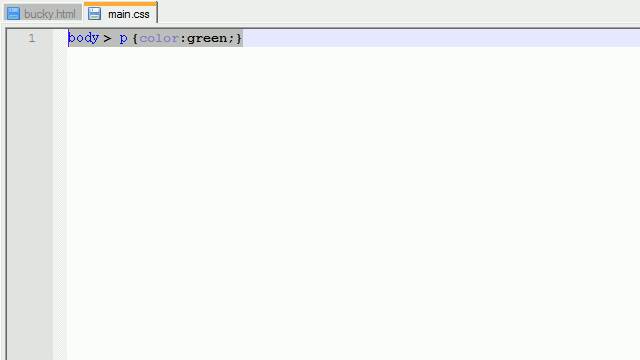
{"action": "mouse_move", "coordinate": [388, 204]}
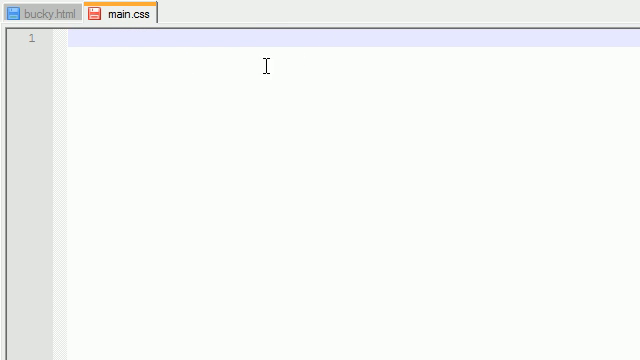
Write the adjacent-sibling rule p.bucky + p {color:blue;}, checking the class name in bucky.html
{"action": "type", "text": "+"}
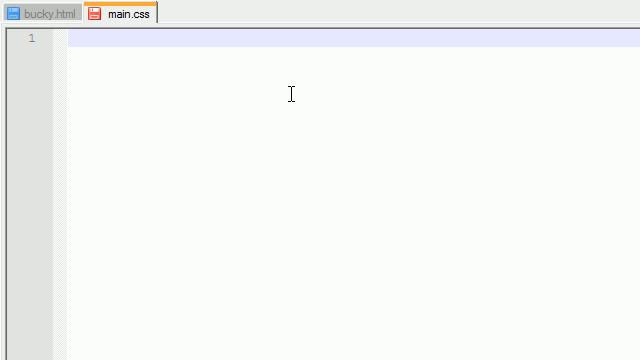
{"action": "type", "text": "p"}
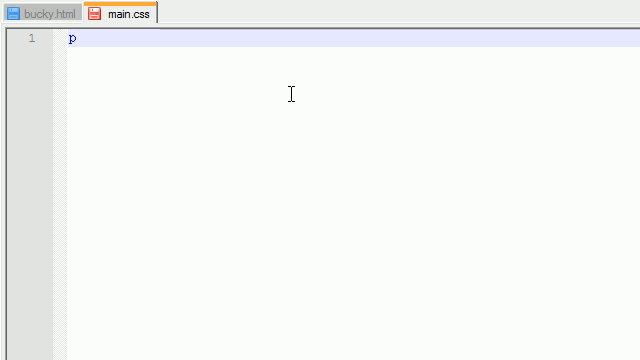
{"action": "left_click", "coordinate": [38, 12]}
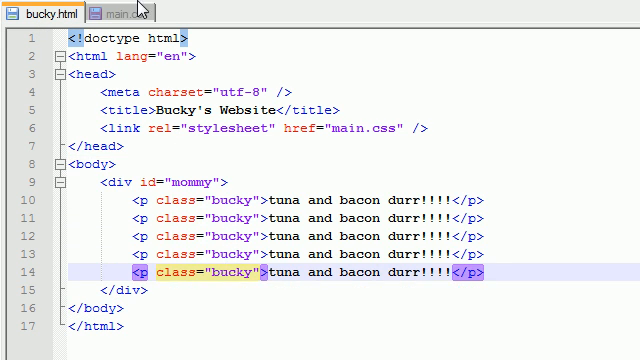
{"action": "left_click", "coordinate": [120, 12]}
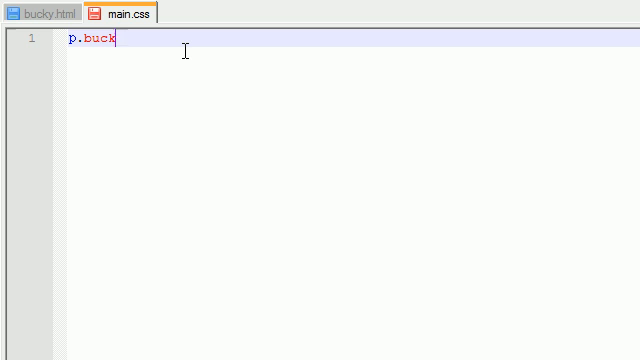
{"action": "type", "text": "y + p"}
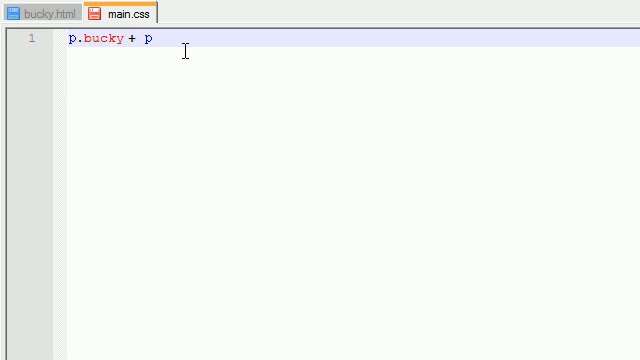
{"action": "type", "text": "{"}
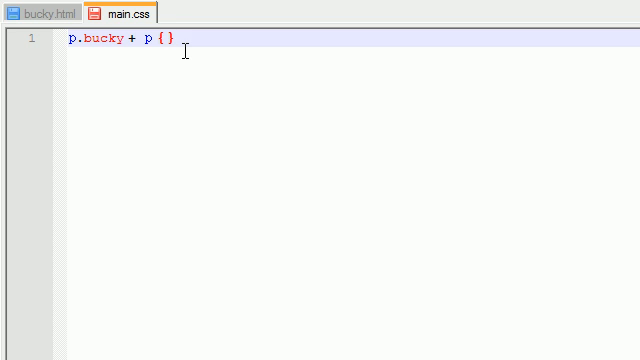
{"action": "type", "text": "color:"}
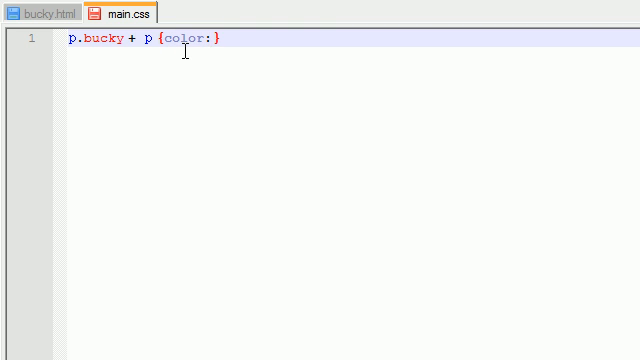
{"action": "type", "text": "blue"}
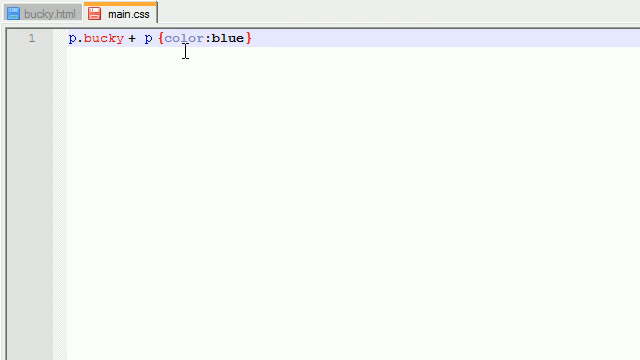
{"action": "type", "text": ";"}
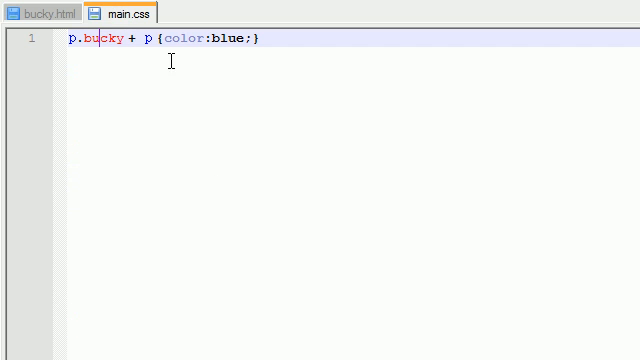
{"action": "mouse_move", "coordinate": [226, 48]}
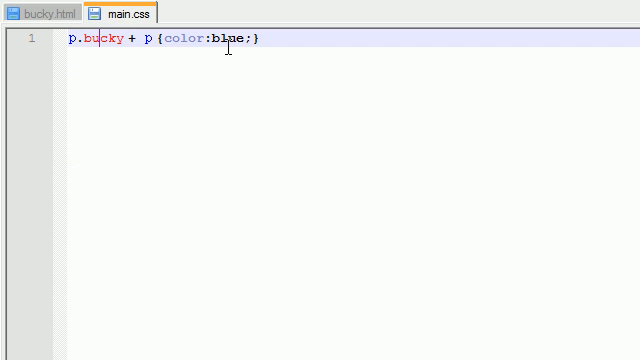
{"action": "left_click", "coordinate": [140, 40]}
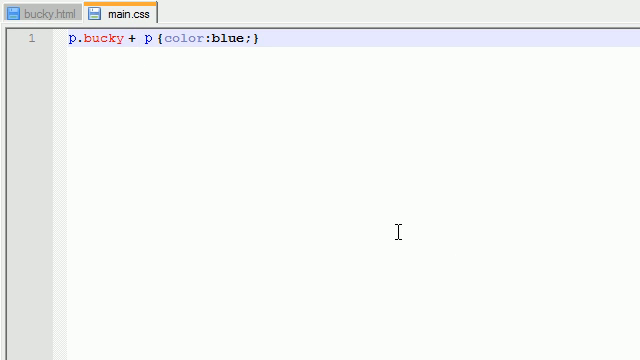
{"action": "left_click", "coordinate": [42, 12]}
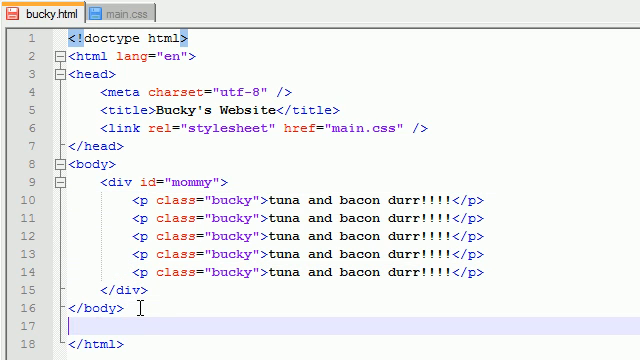
{"action": "type", "text": "dsf"}
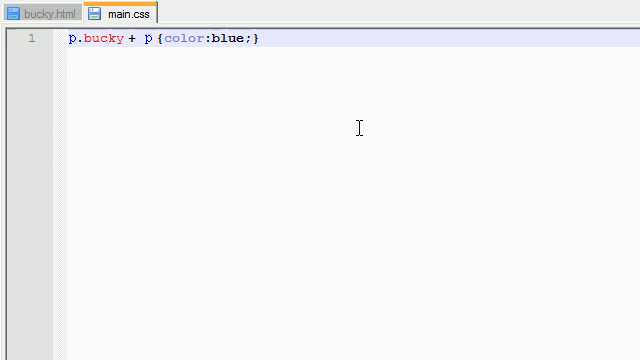
Change the combinator to ~ making p.bucky ~ p, compare with +, and reload the page
{"action": "type", "text": "~"}
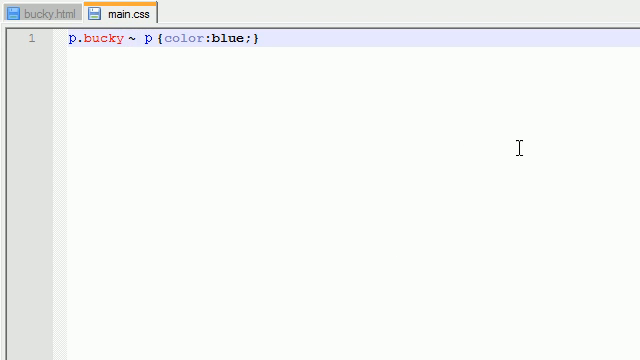
{"action": "left_click", "coordinate": [130, 38]}
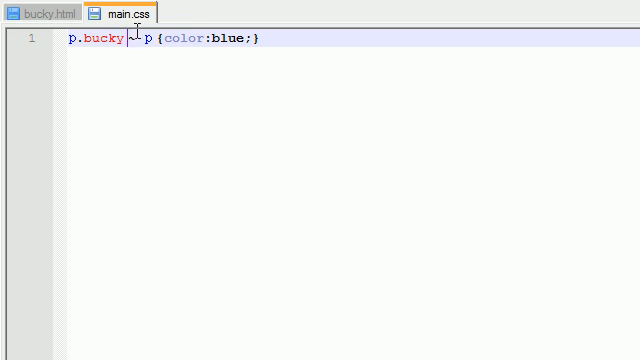
{"action": "type", "text": "~"}
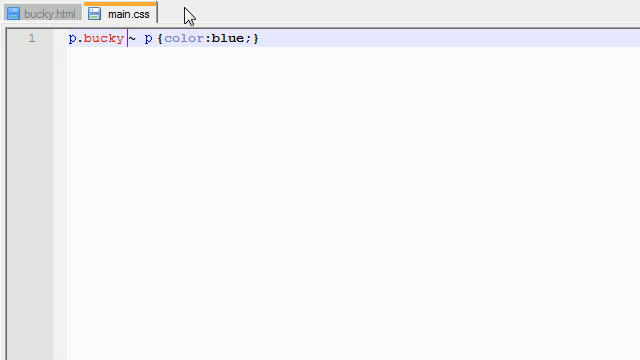
{"action": "key", "text": "Backspace"}
{"action": "type", "text": "+"}
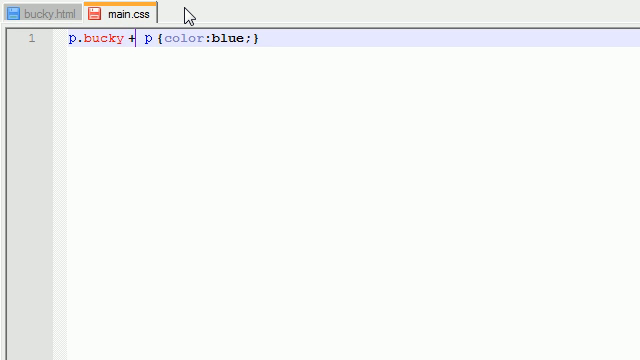
{"action": "key", "text": "BackSpace"}
{"action": "type", "text": "~"}
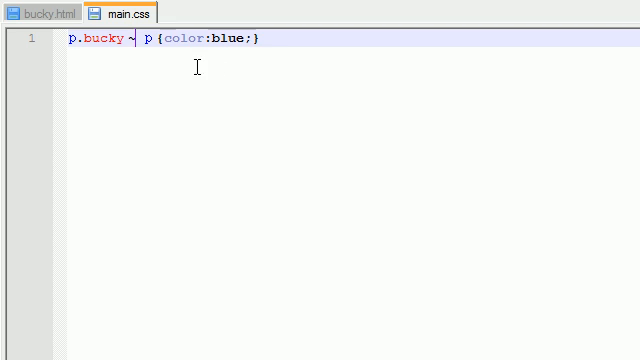
{"action": "mouse_move", "coordinate": [44, 12]}
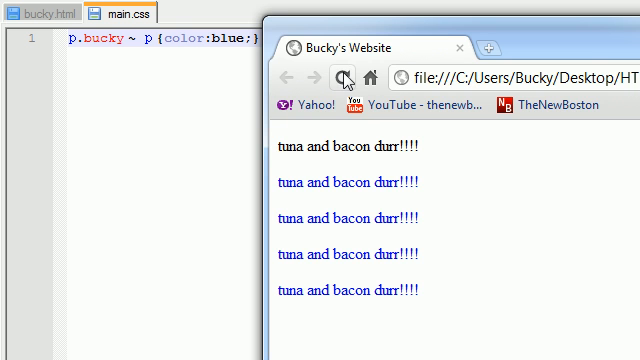
{"action": "left_click", "coordinate": [346, 76]}
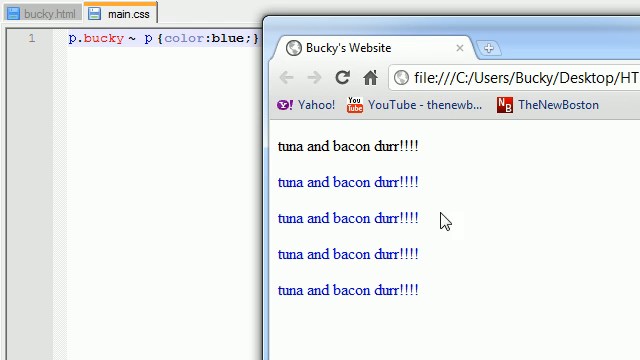
{"action": "mouse_move", "coordinate": [468, 236]}
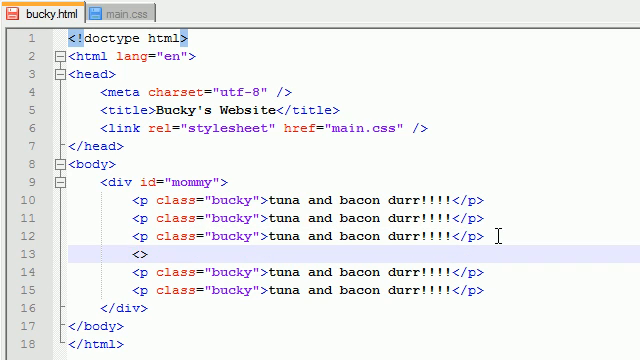
Add a <span> hello hamptsrer! between the paragraphs in bucky.html and reload the page
{"action": "type", "text": "span"}
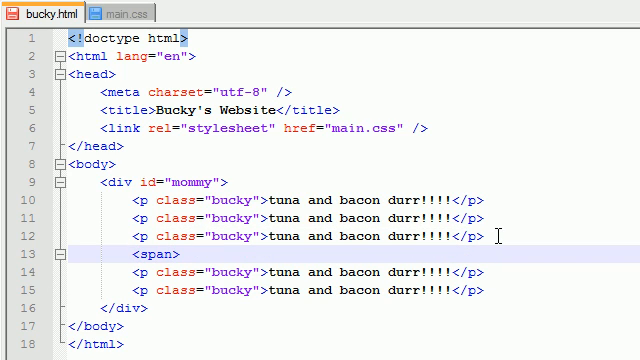
{"action": "type", "text": "hello"}
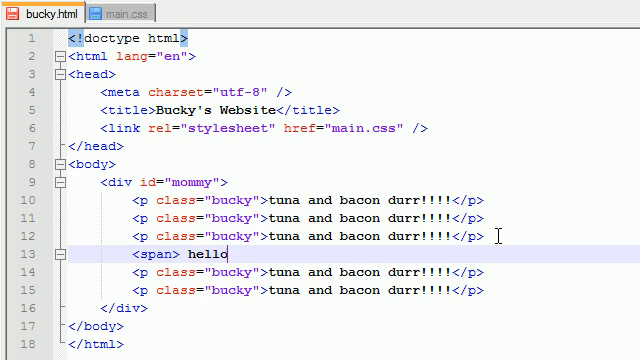
{"action": "type", "text": "hamptsrer!"}
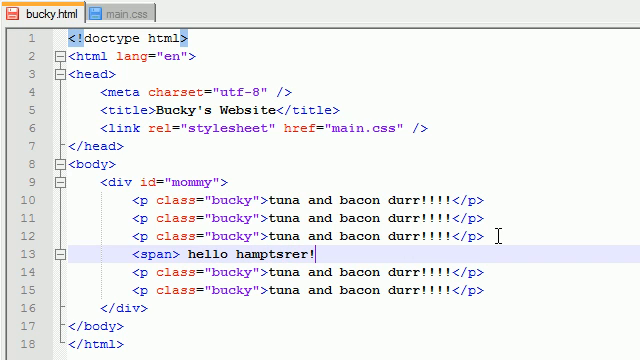
{"action": "type", "text": "<>"}
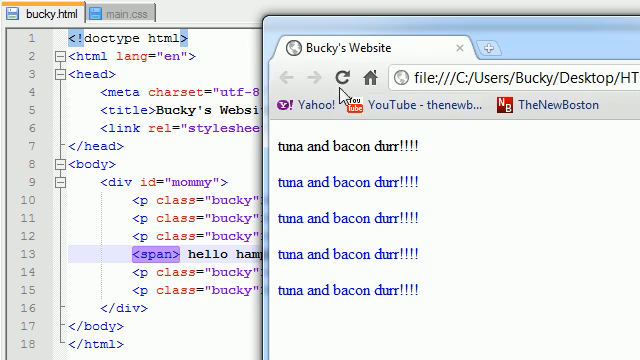
{"action": "left_click", "coordinate": [340, 76]}
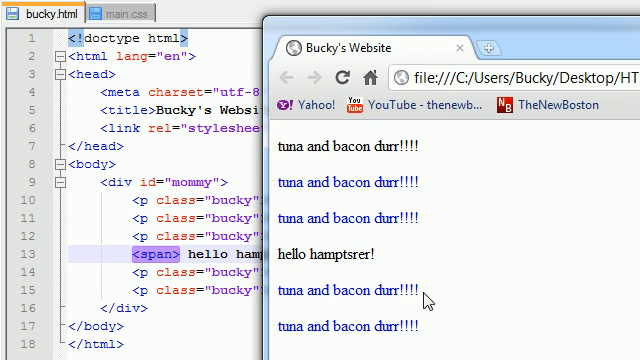
{"action": "mouse_move", "coordinate": [448, 296]}
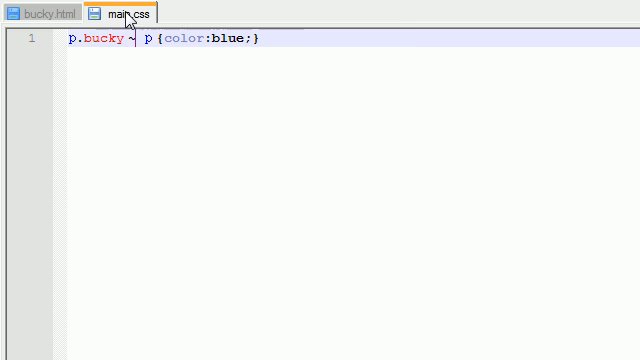
{"action": "mouse_move", "coordinate": [490, 236]}
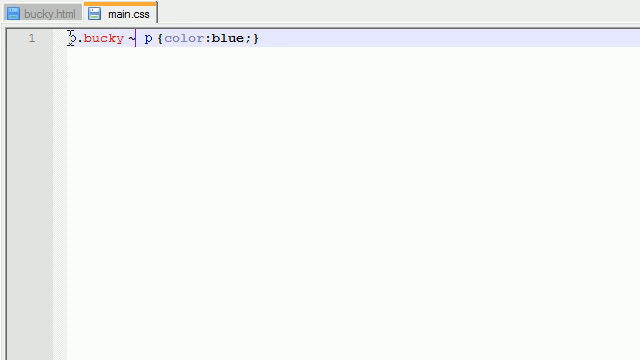
Restore the rule to p.bucky + p {color:blue;} and view bucky.html
{"action": "type", "text": "p"}
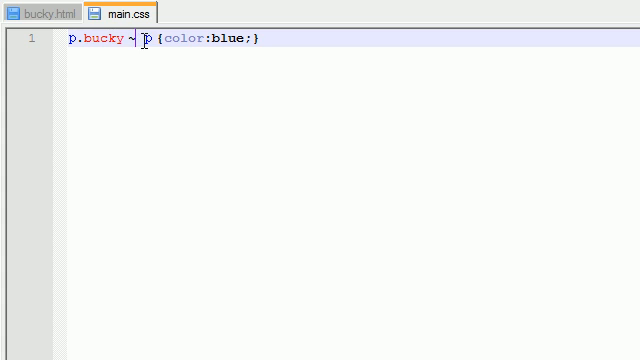
{"action": "left_click", "coordinate": [38, 12]}
{"action": "type", "text": "+"}
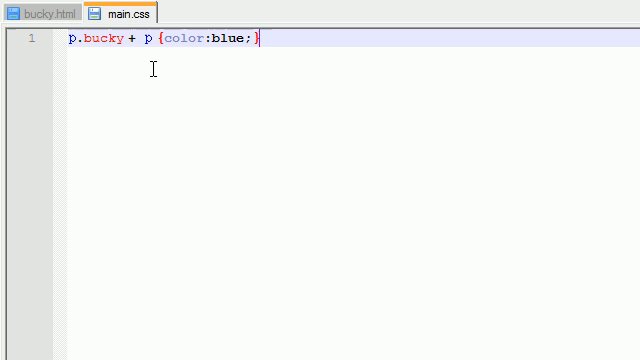
{"action": "mouse_move", "coordinate": [200, 156]}
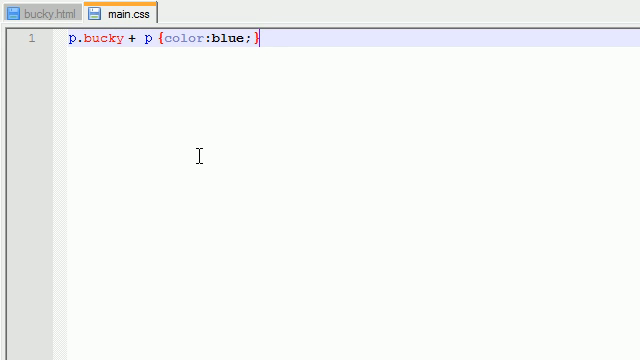